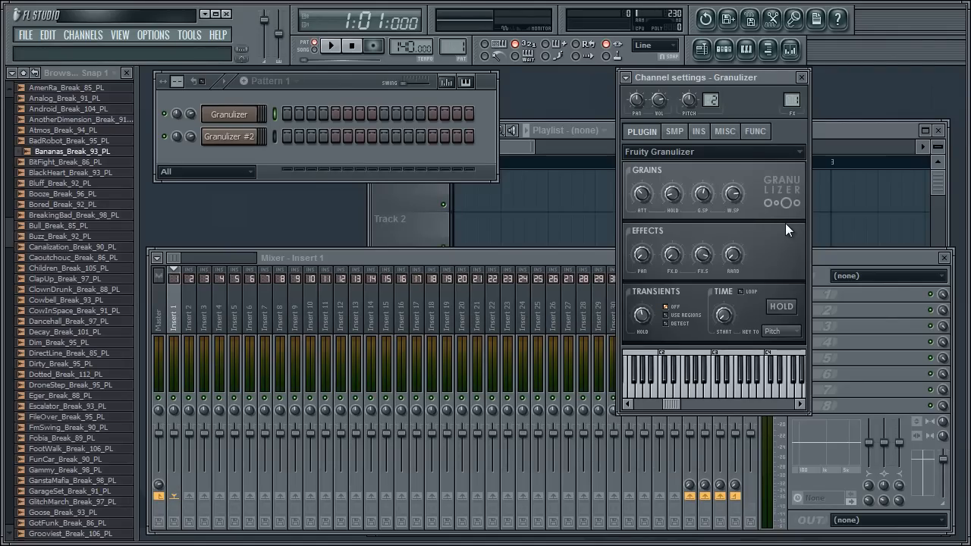
{"action": "mouse_move", "coordinate": [789, 265]}
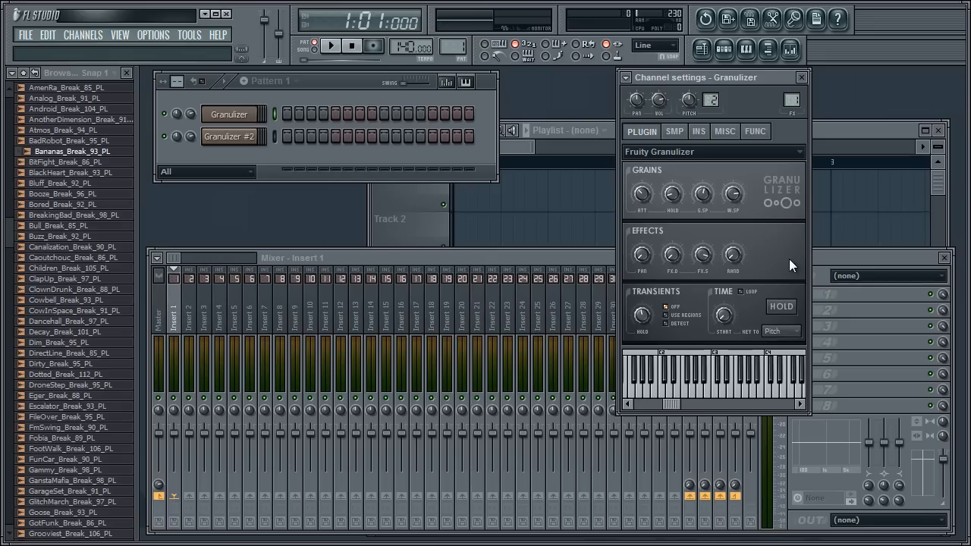
Show the Fruity Granulizer settings panel for the Granulizer #2 channel.
{"action": "left_click", "coordinate": [229, 137]}
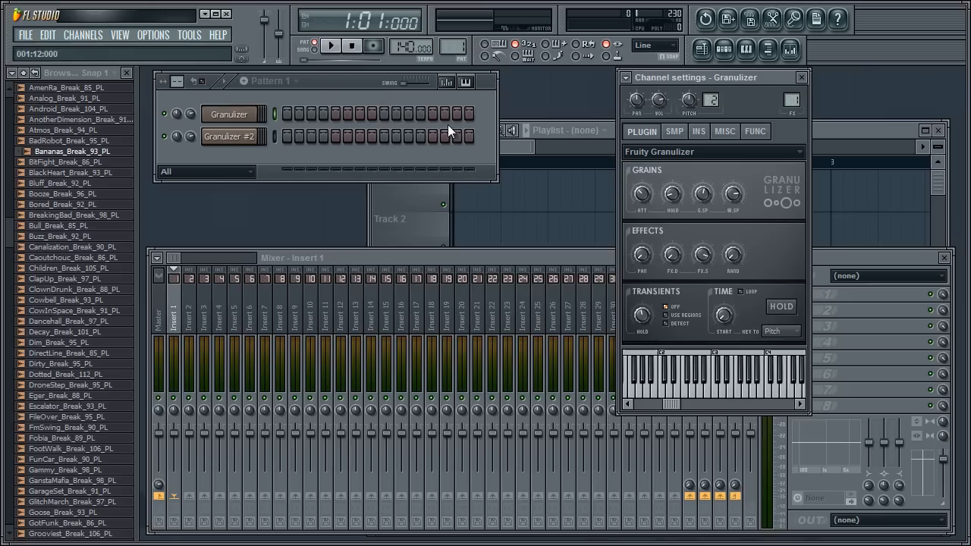
{"action": "right_click", "coordinate": [641, 193]}
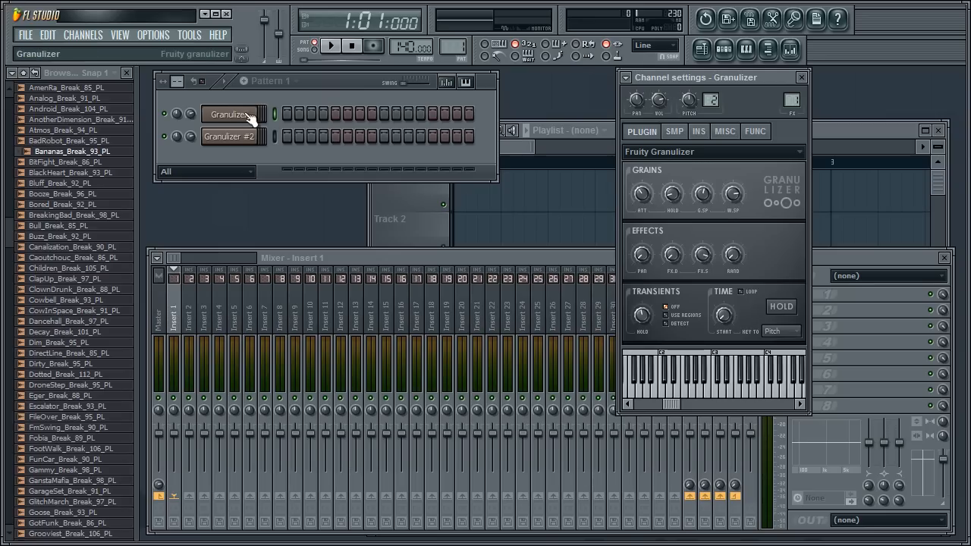
{"action": "right_click", "coordinate": [641, 193]}
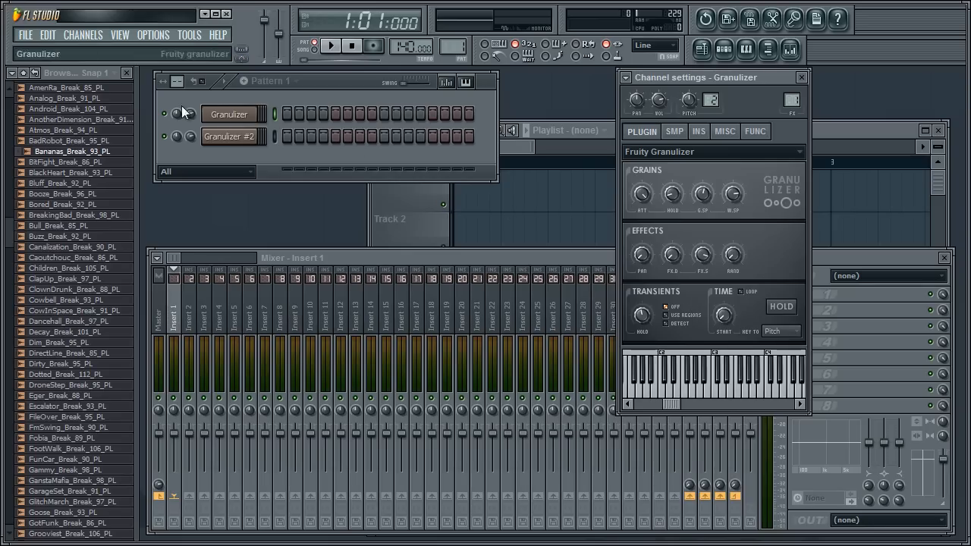
{"action": "left_click", "coordinate": [229, 137]}
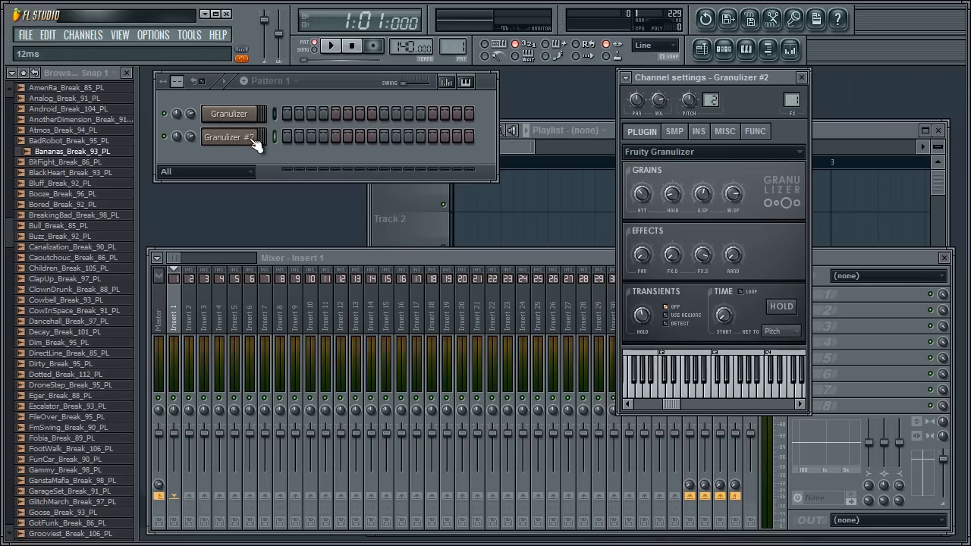
{"action": "left_click", "coordinate": [229, 137]}
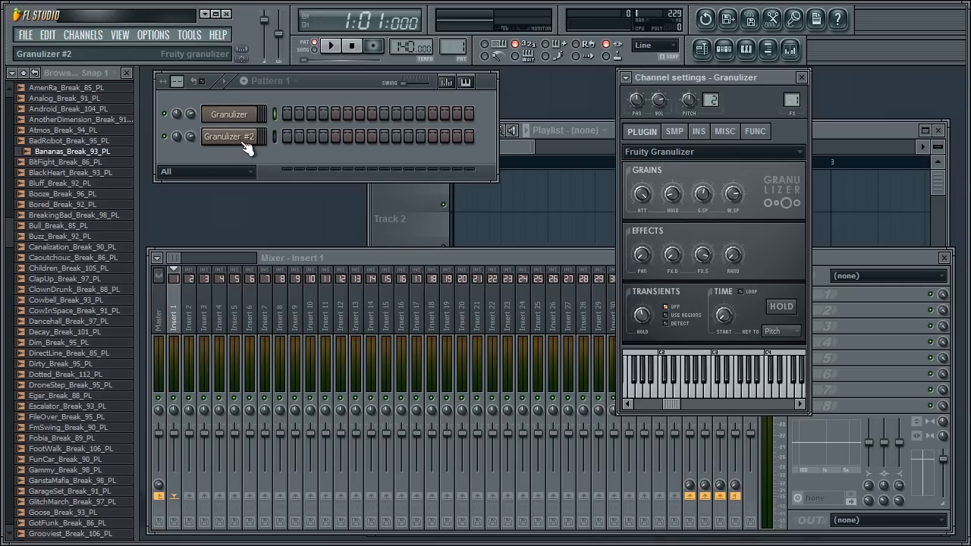
{"action": "left_click", "coordinate": [230, 137]}
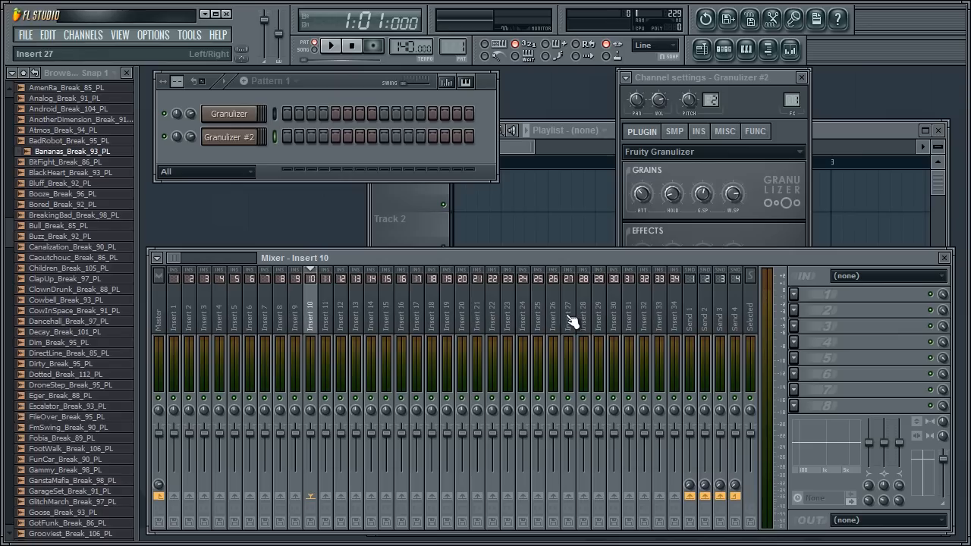
Select a mixer insert and switch the settings back to the first Granulizer channel.
{"action": "left_click", "coordinate": [568, 311]}
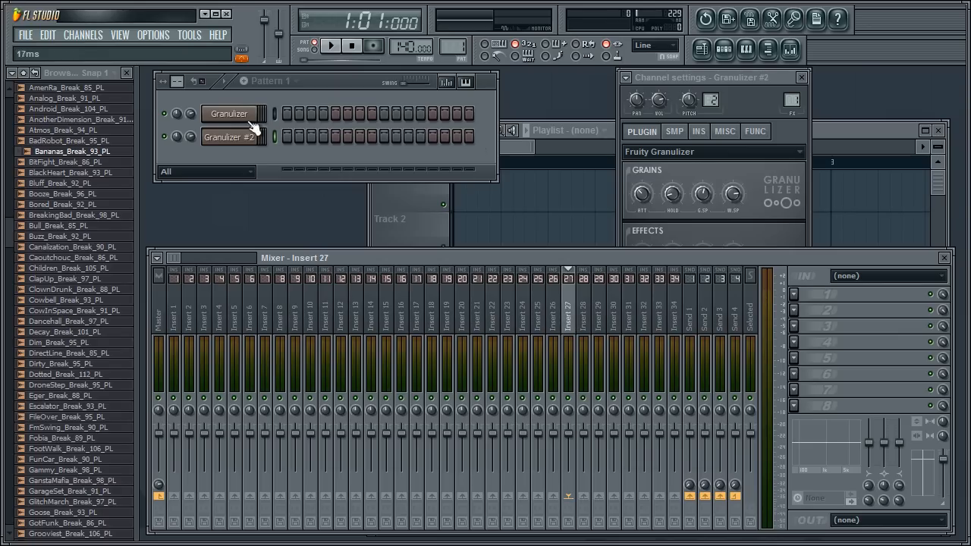
{"action": "left_click", "coordinate": [599, 311]}
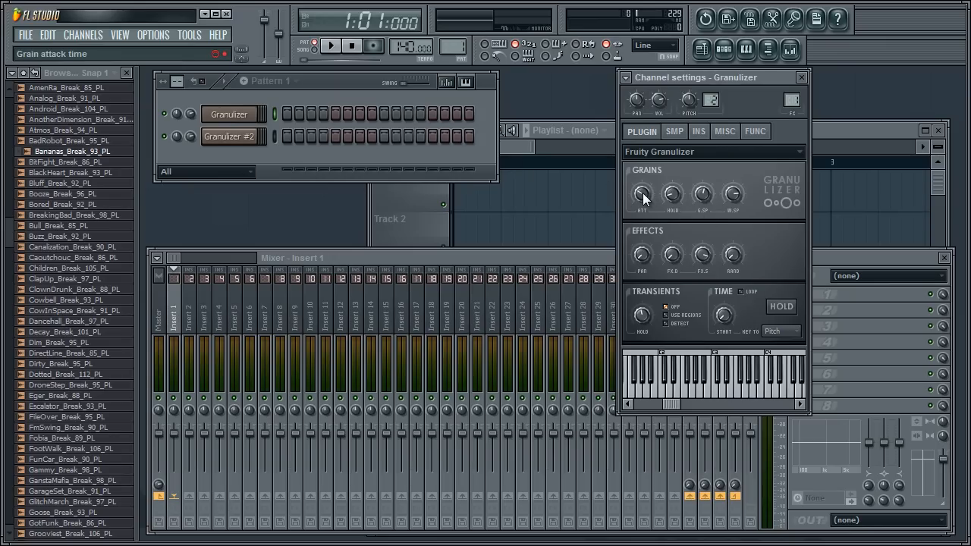
{"action": "right_click", "coordinate": [641, 193]}
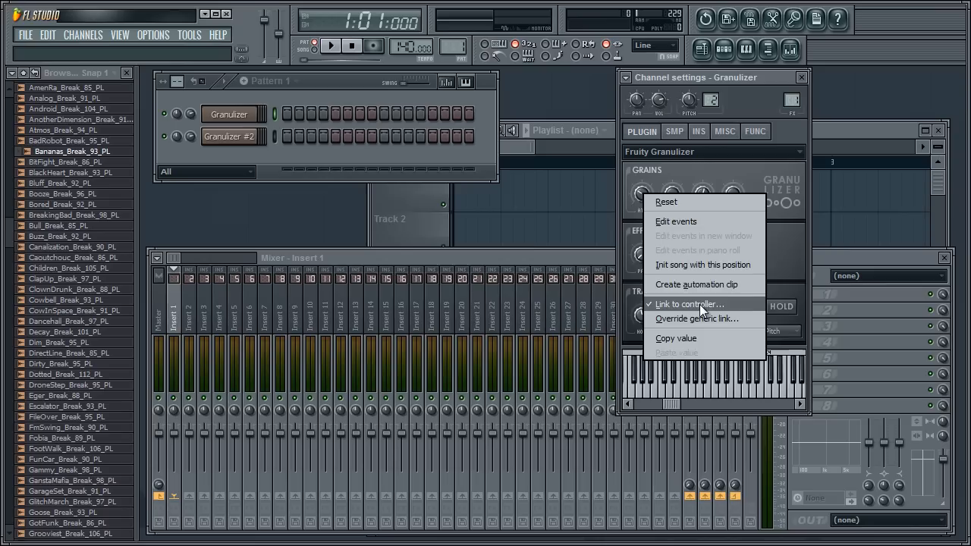
{"action": "left_click", "coordinate": [688, 304]}
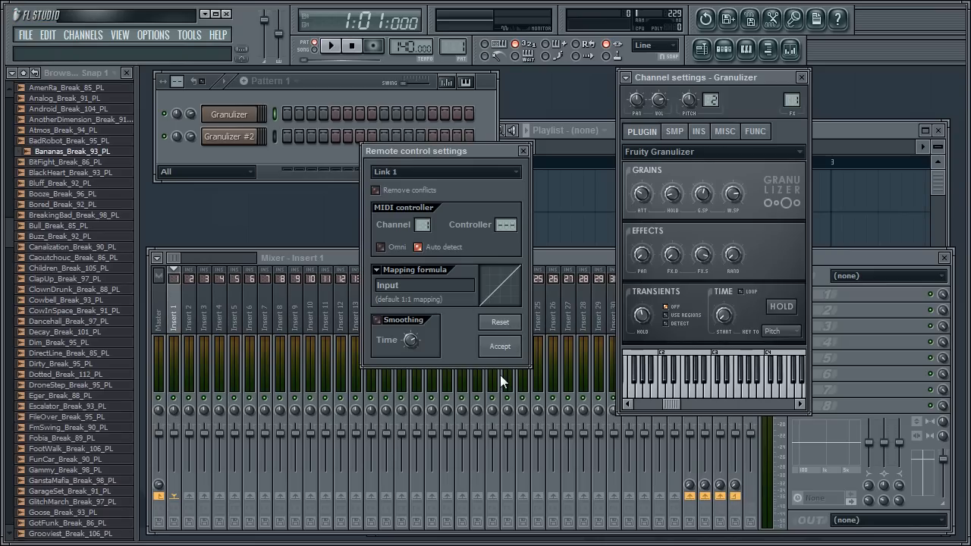
{"action": "right_click", "coordinate": [641, 193]}
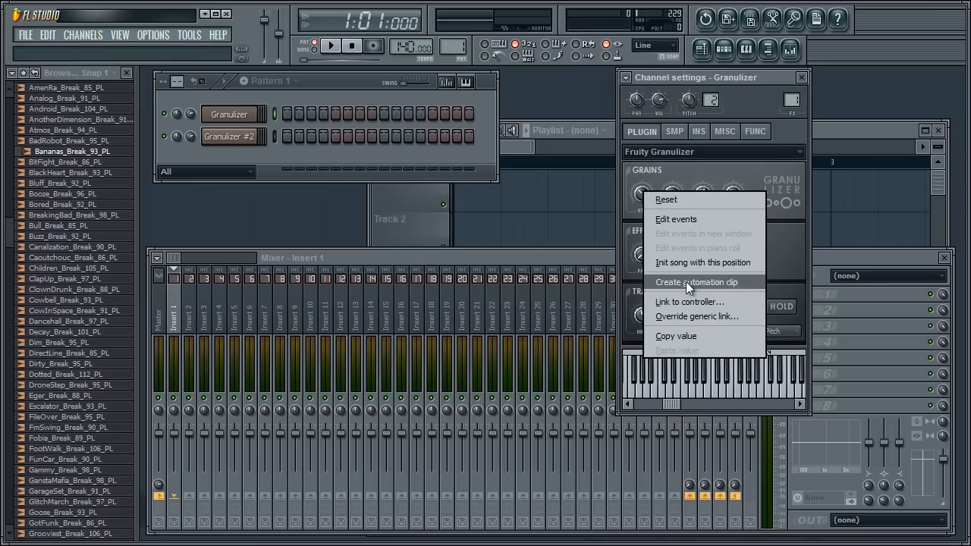
{"action": "mouse_move", "coordinate": [720, 317]}
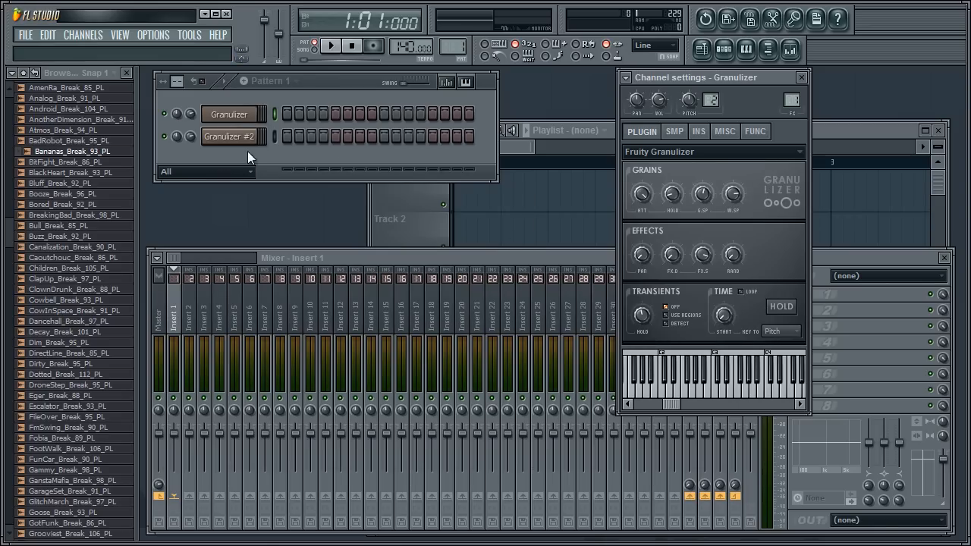
Toggle between the Granulizer and Granulizer #2 settings, finishing on Granulizer #2.
{"action": "left_click", "coordinate": [227, 137]}
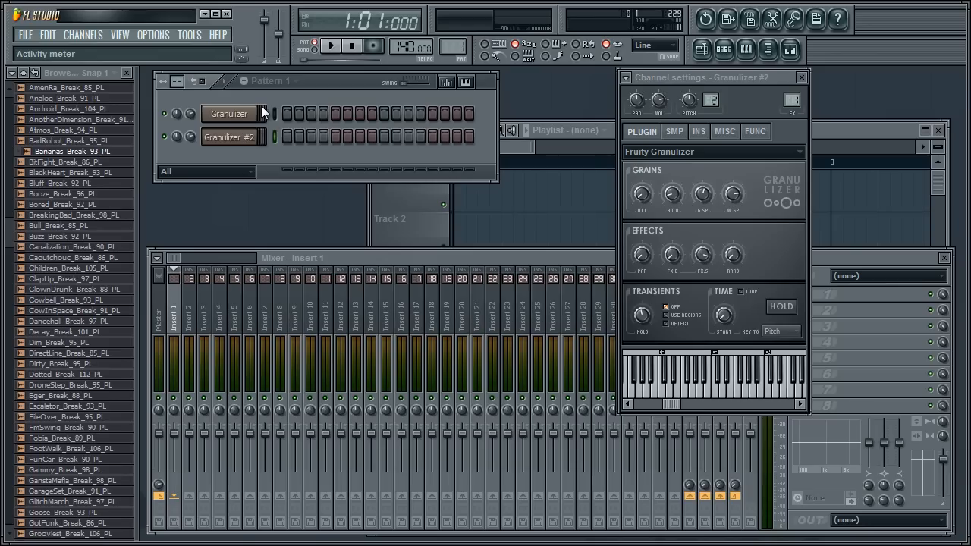
{"action": "left_click", "coordinate": [229, 113]}
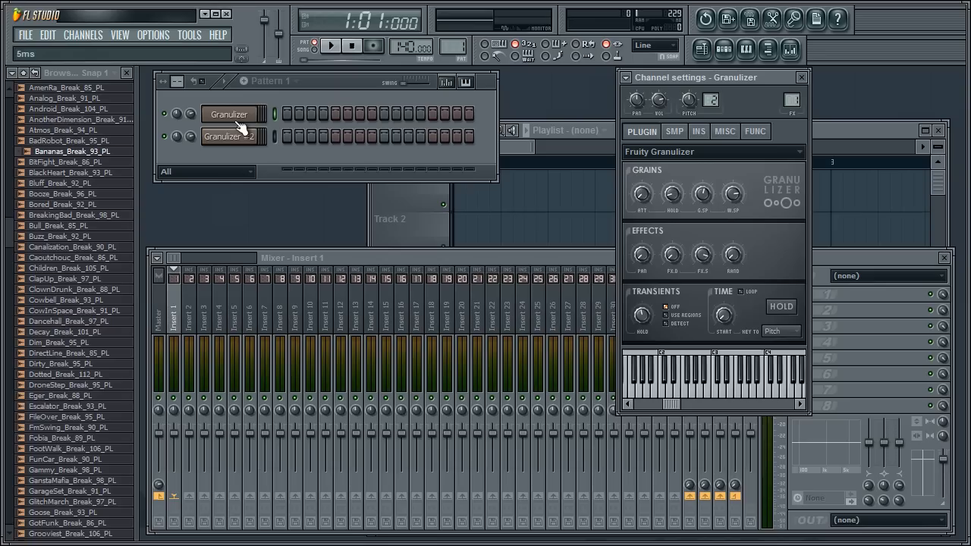
{"action": "left_click", "coordinate": [227, 136]}
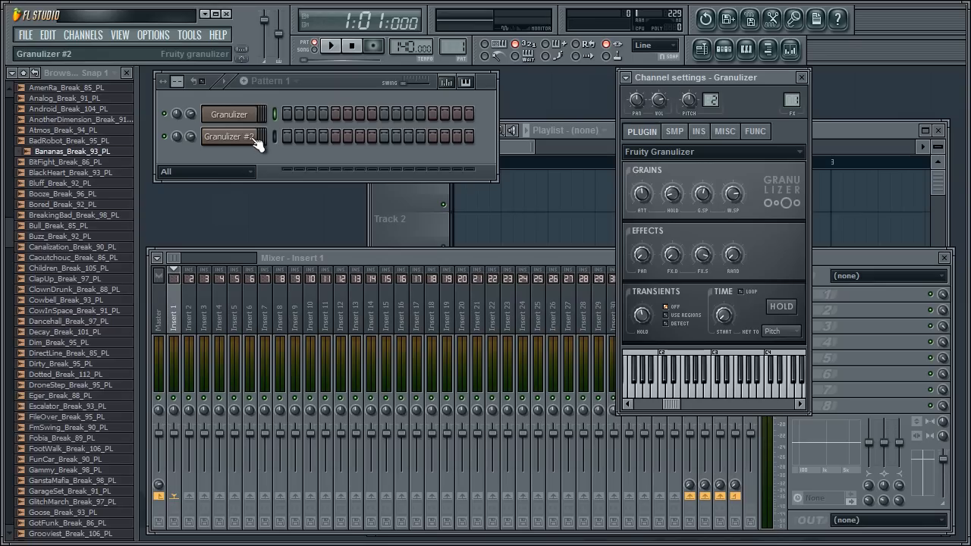
{"action": "left_click", "coordinate": [229, 137]}
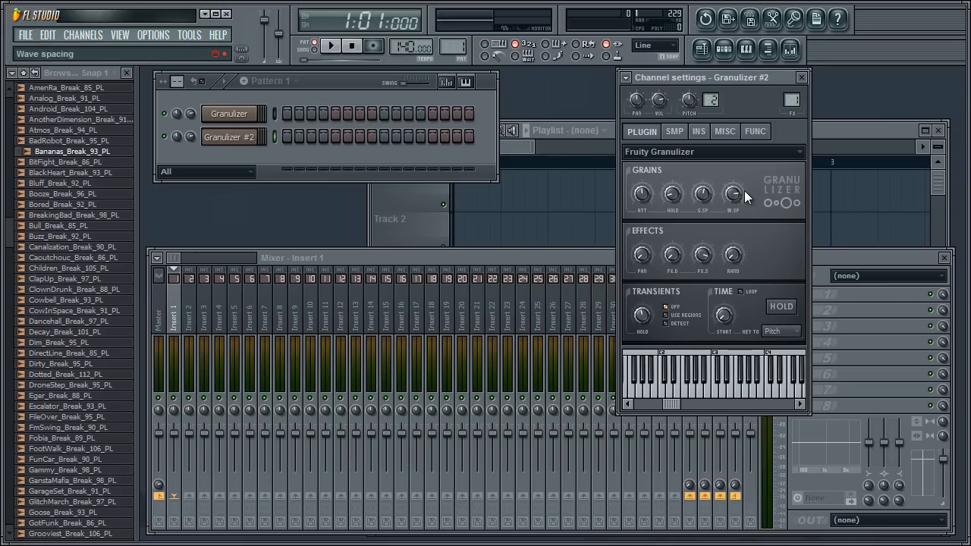
{"action": "mouse_move", "coordinate": [235, 114]}
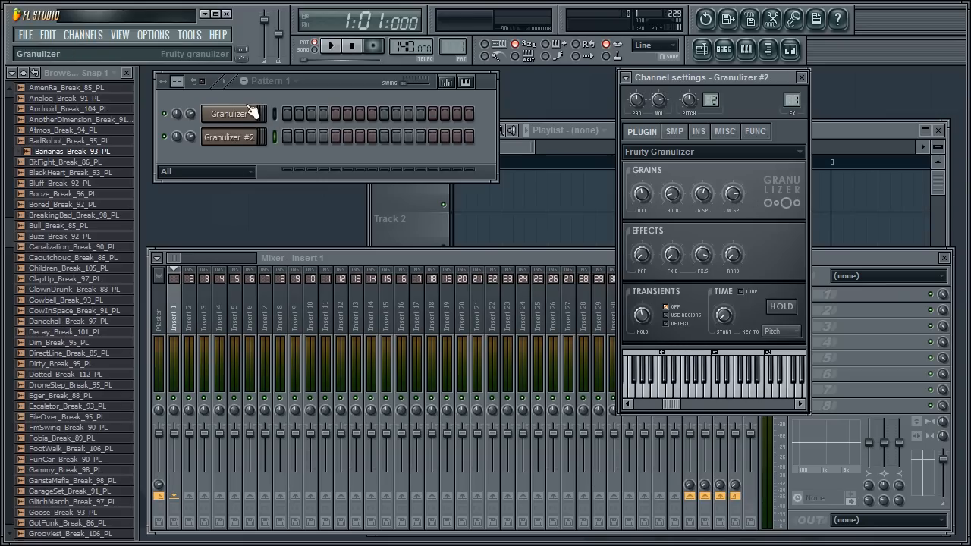
{"action": "left_click", "coordinate": [801, 77]}
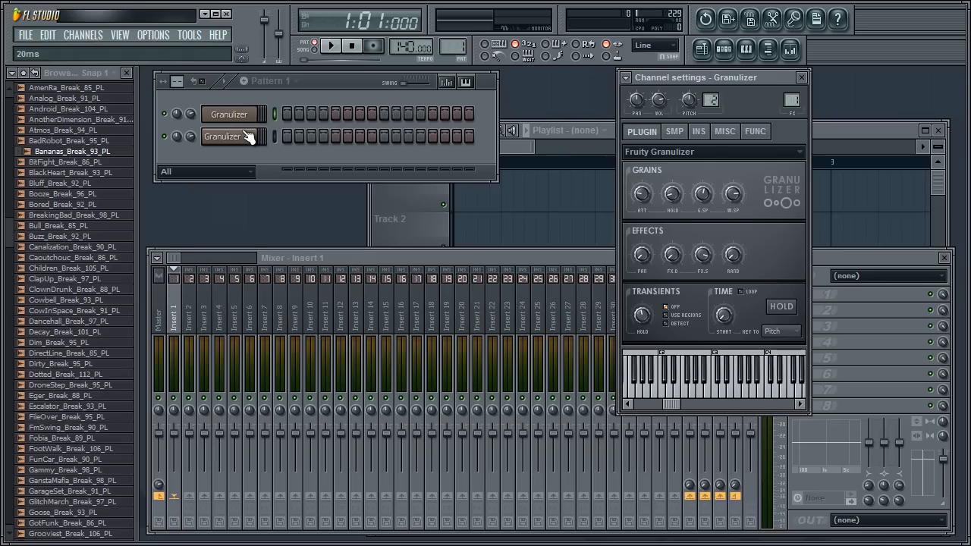
{"action": "left_click", "coordinate": [223, 136]}
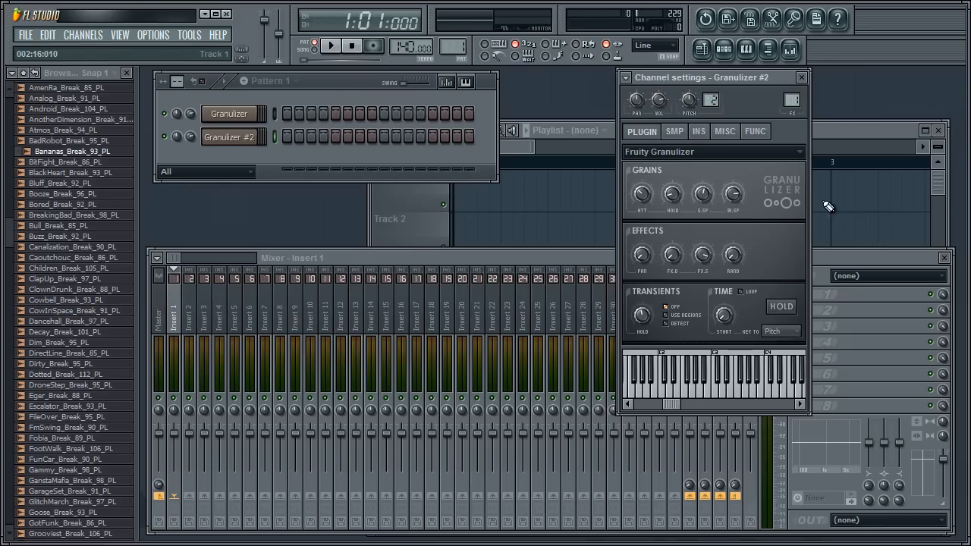
{"action": "mouse_move", "coordinate": [641, 194]}
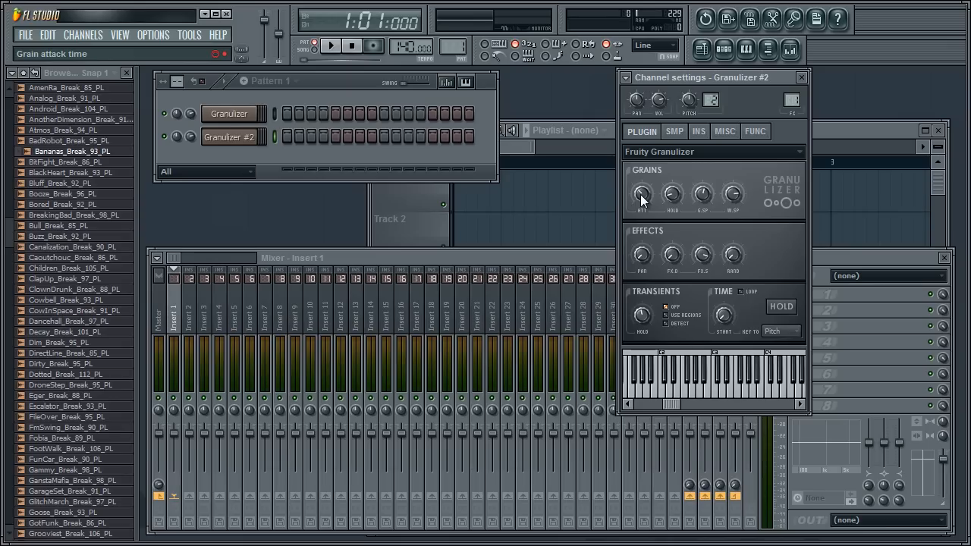
Add an accepted override generic link to Granulizer #2's ATT knob.
{"action": "right_click", "coordinate": [641, 194]}
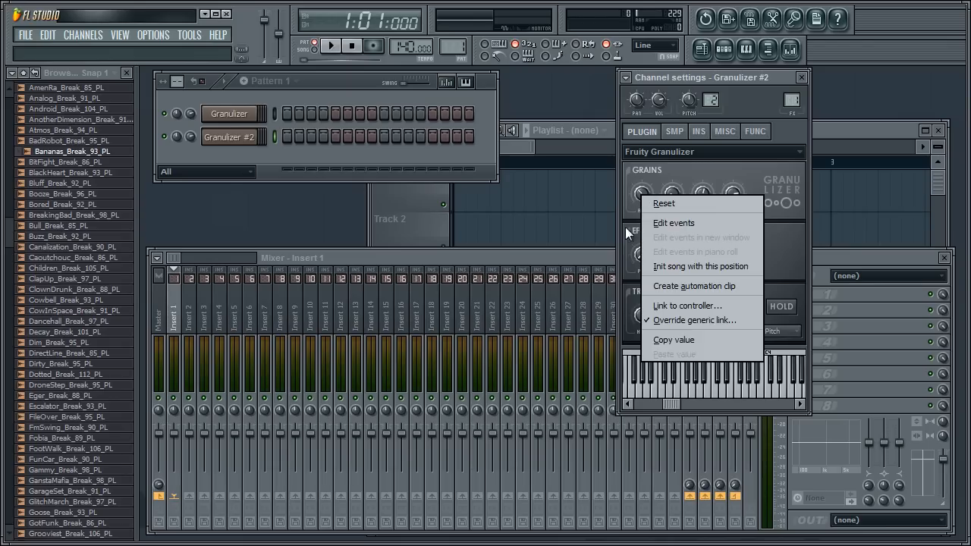
{"action": "left_click", "coordinate": [687, 305]}
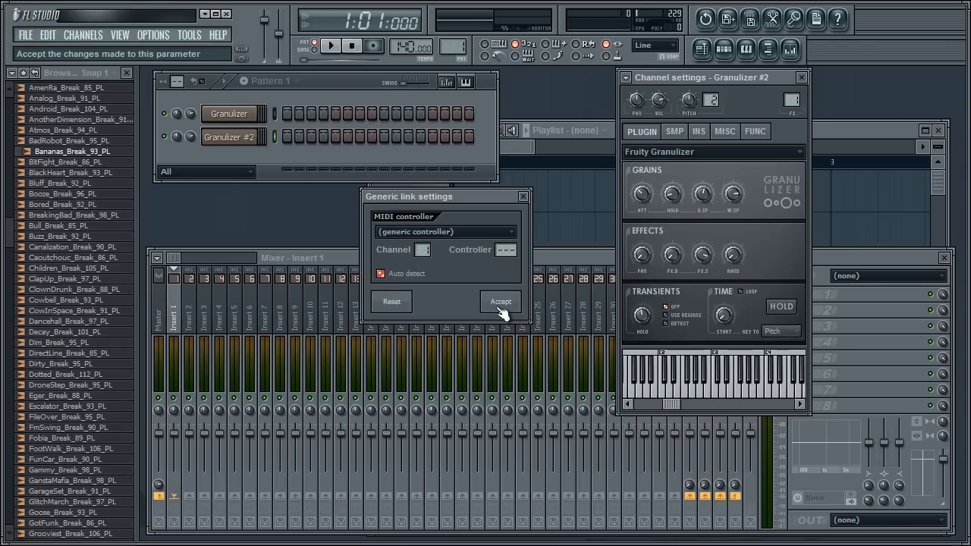
{"action": "left_click", "coordinate": [500, 301]}
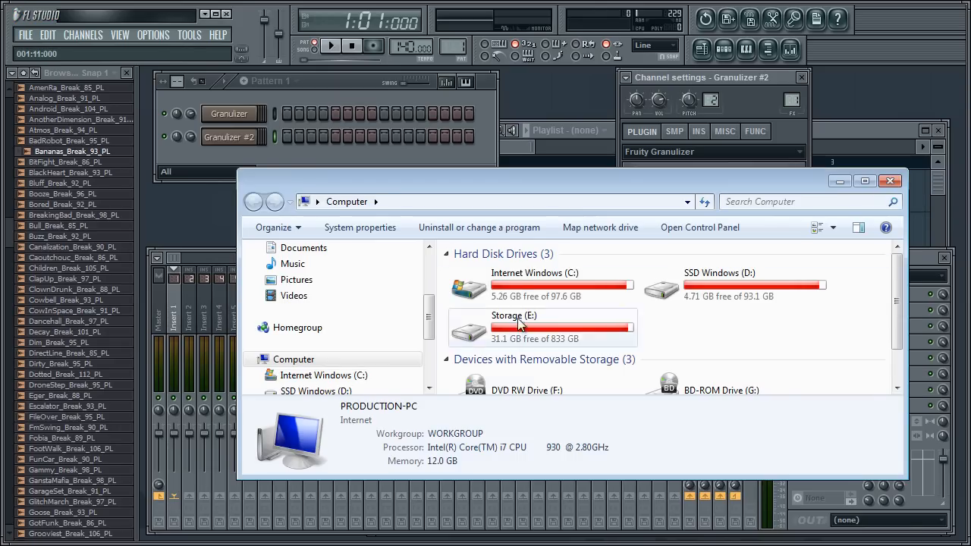
Browse from C: to FL Studio 10's (generic controller) mapping folder and select Fruity Granulizer.flmapping.
{"action": "double_click", "coordinate": [535, 284]}
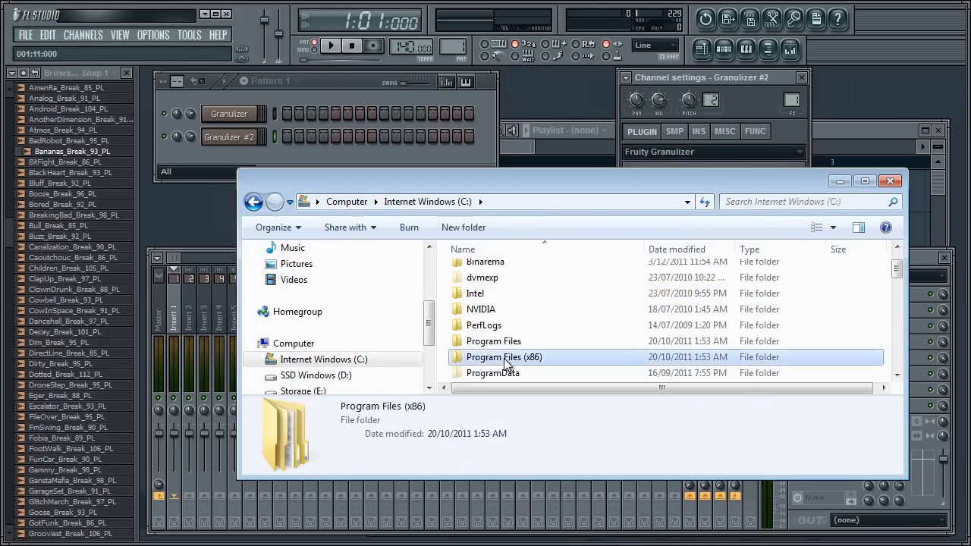
{"action": "double_click", "coordinate": [504, 356]}
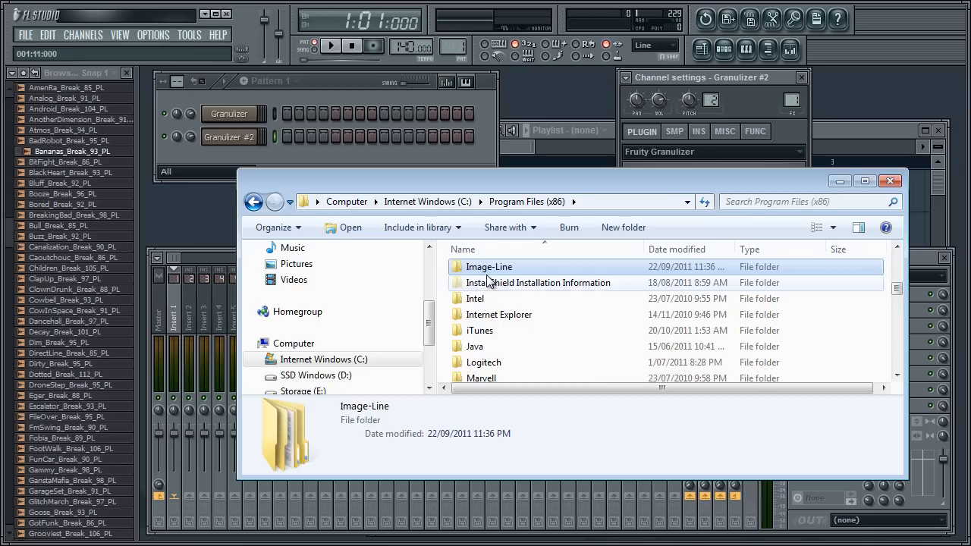
{"action": "double_click", "coordinate": [490, 266]}
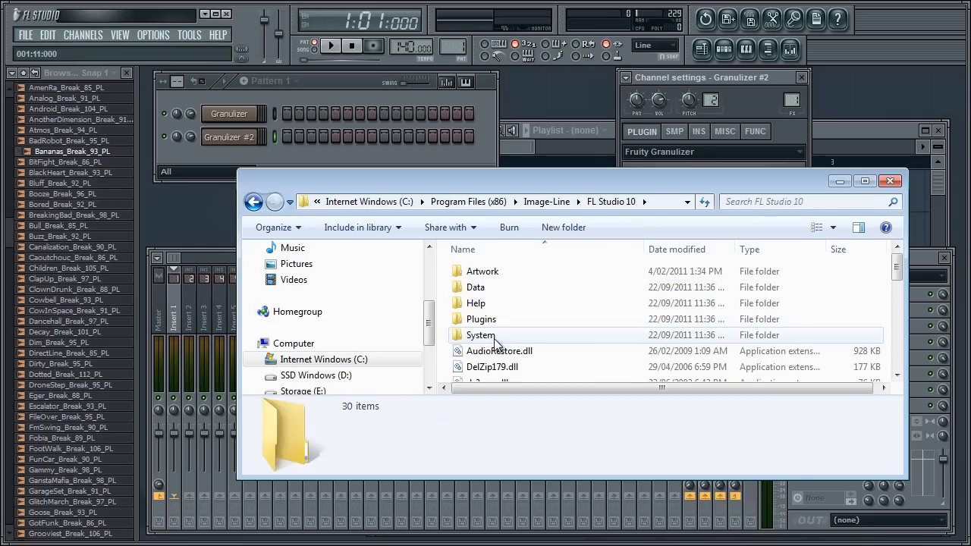
{"action": "double_click", "coordinate": [481, 335]}
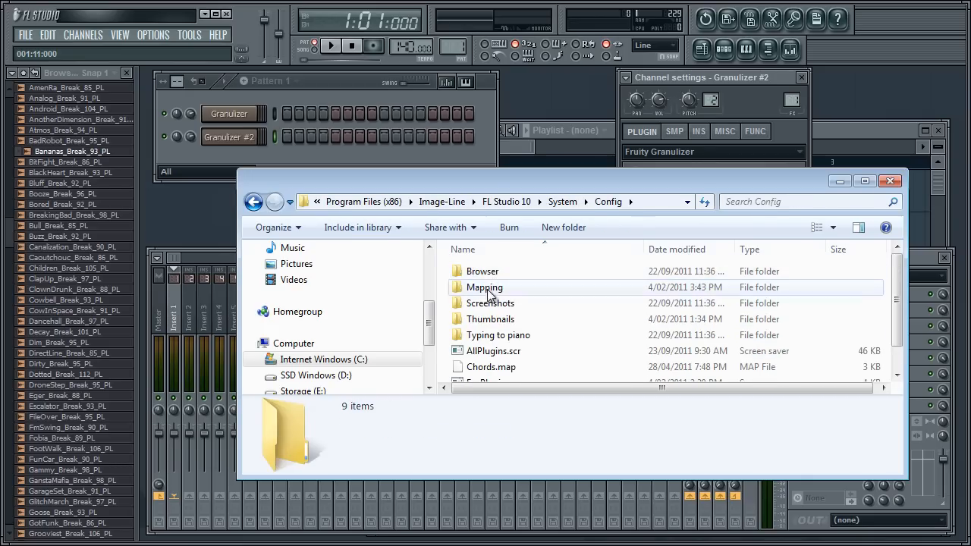
{"action": "double_click", "coordinate": [484, 287]}
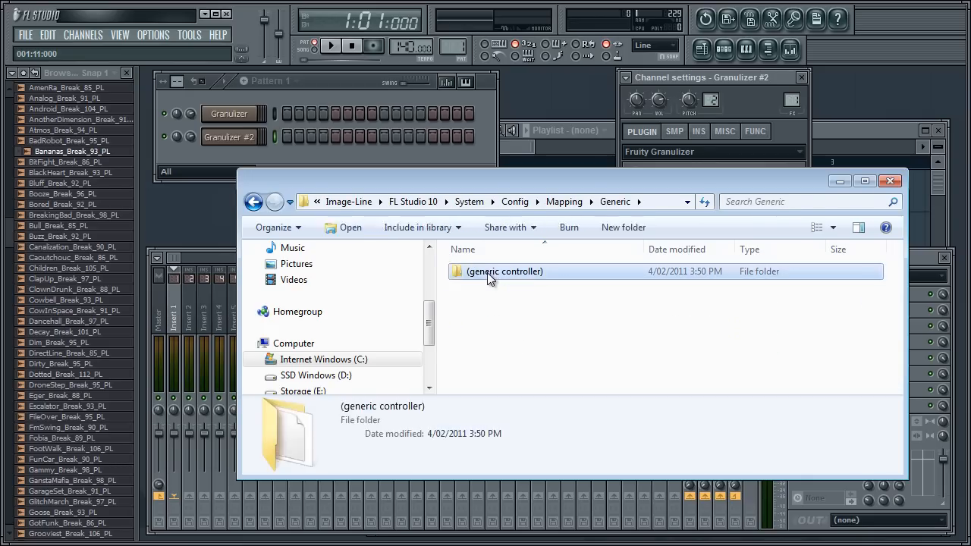
{"action": "double_click", "coordinate": [505, 271]}
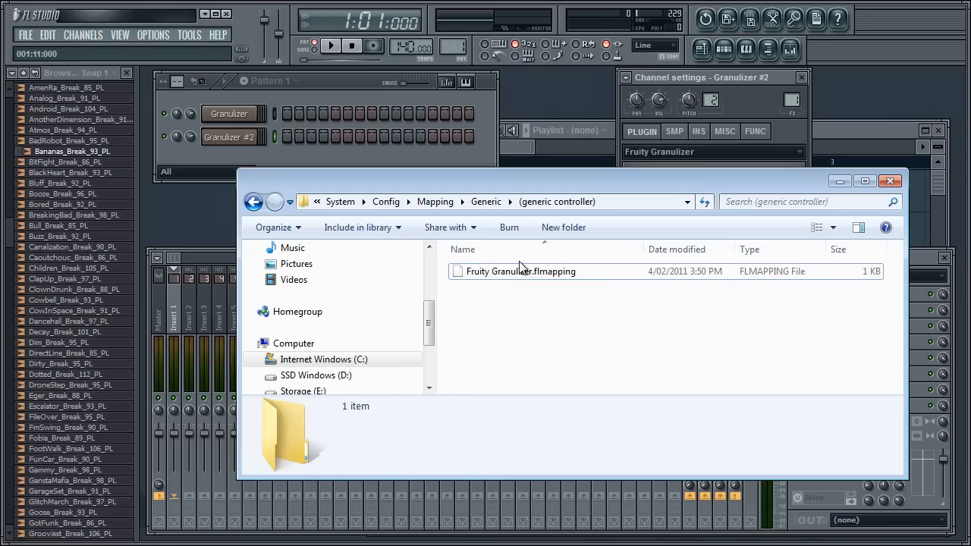
{"action": "left_click", "coordinate": [519, 271]}
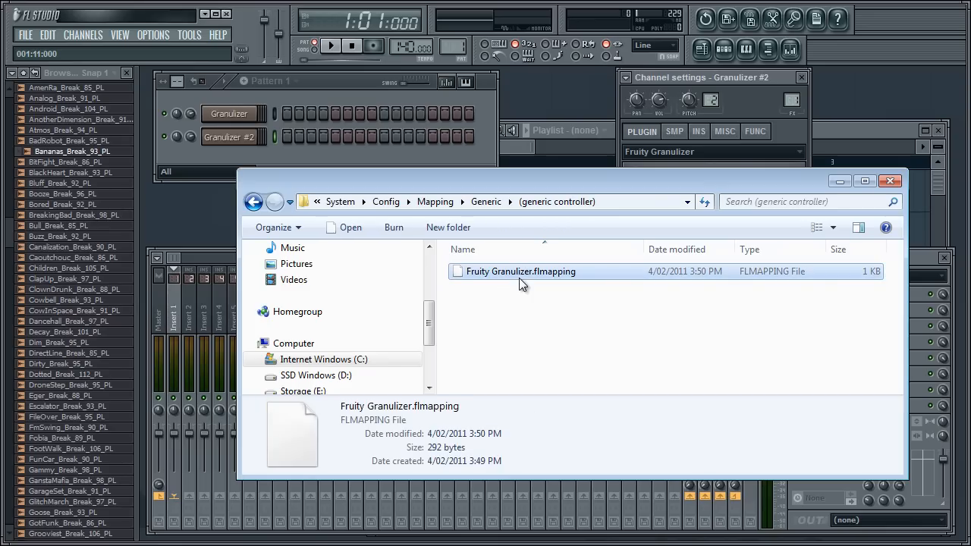